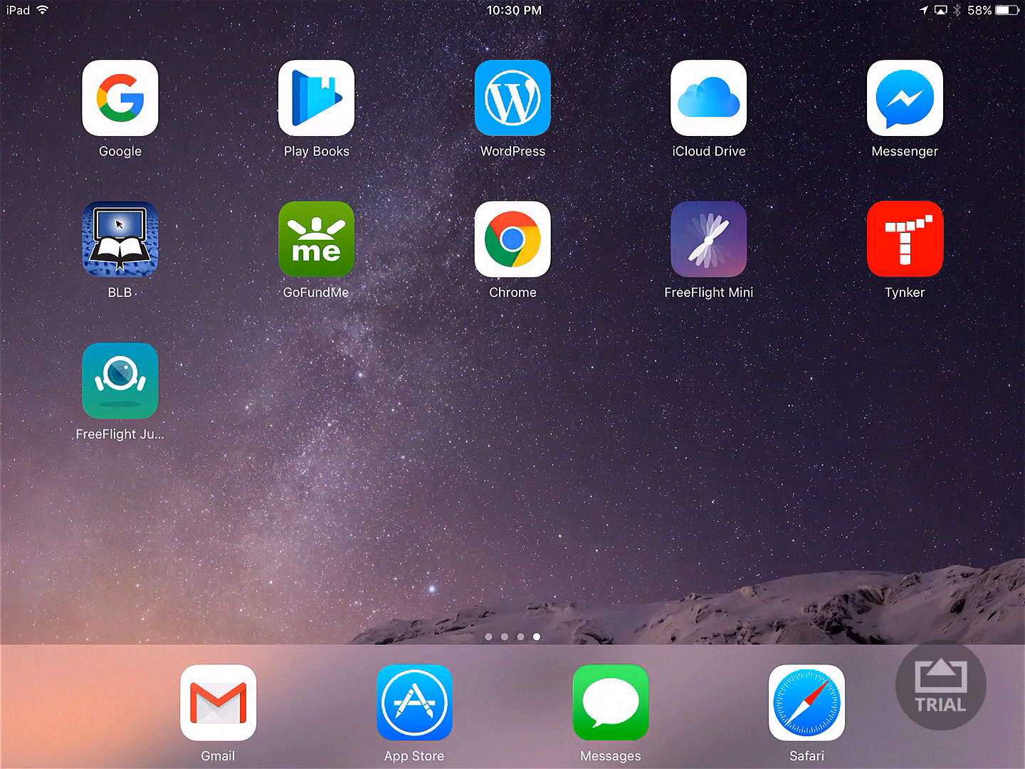
# - Launch Tynker from the home screen, landing on My Projects
pyautogui.click(904, 239)
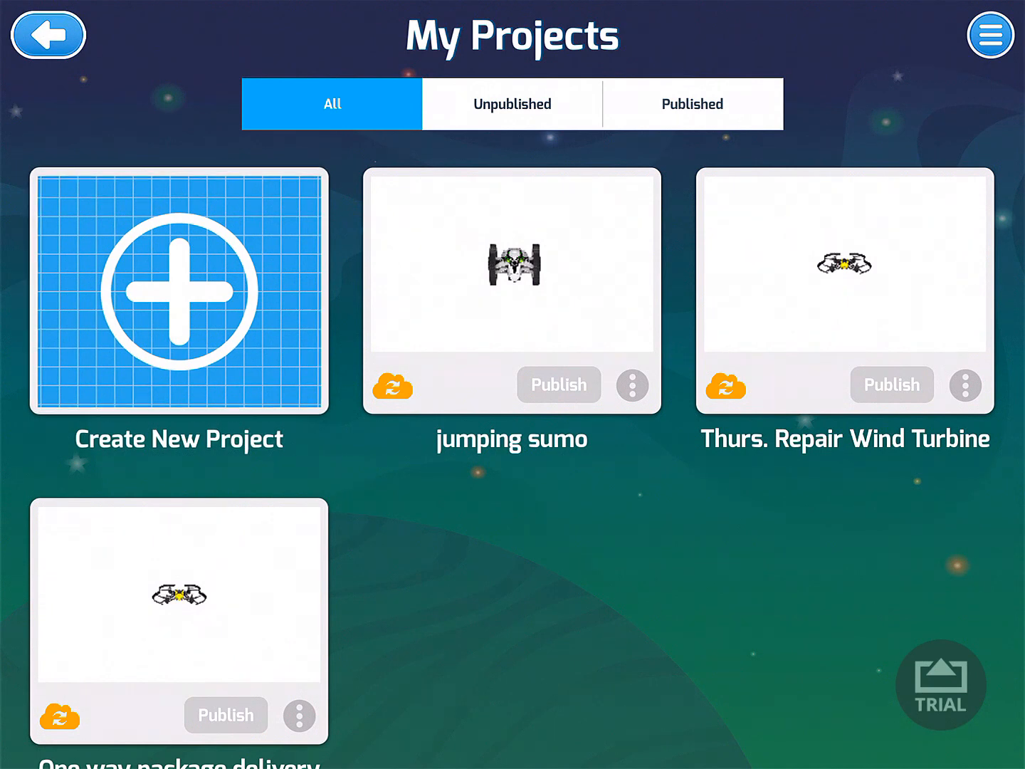
# - Create a new project using the Blank Template
pyautogui.click(180, 296)
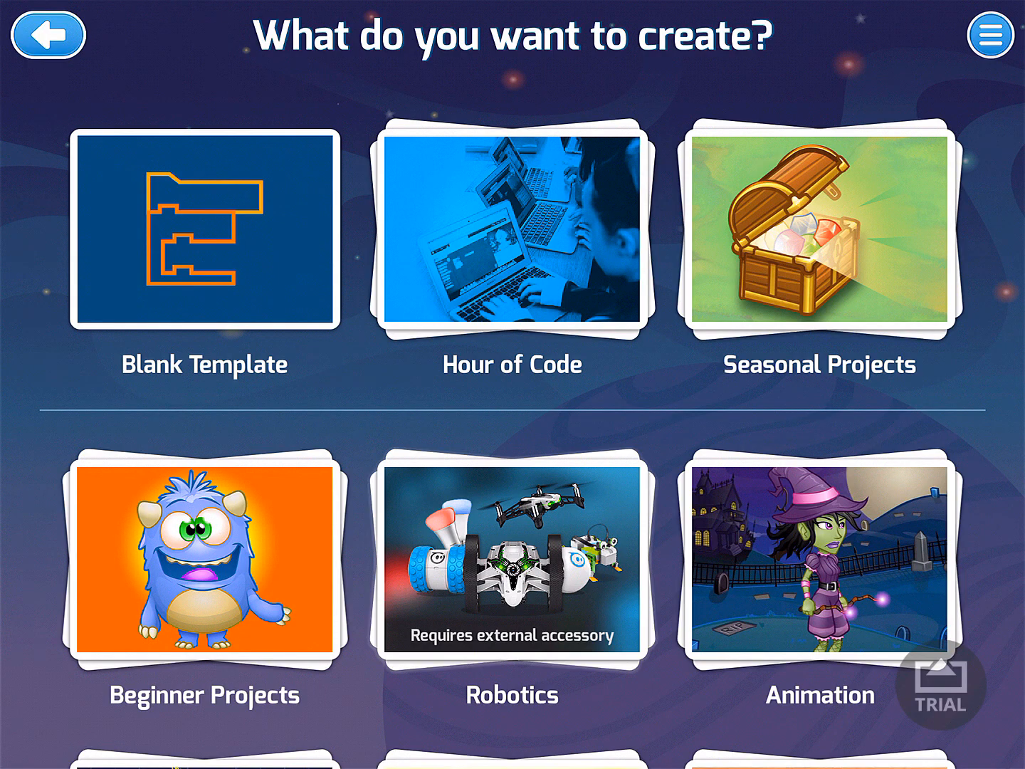
pyautogui.click(205, 561)
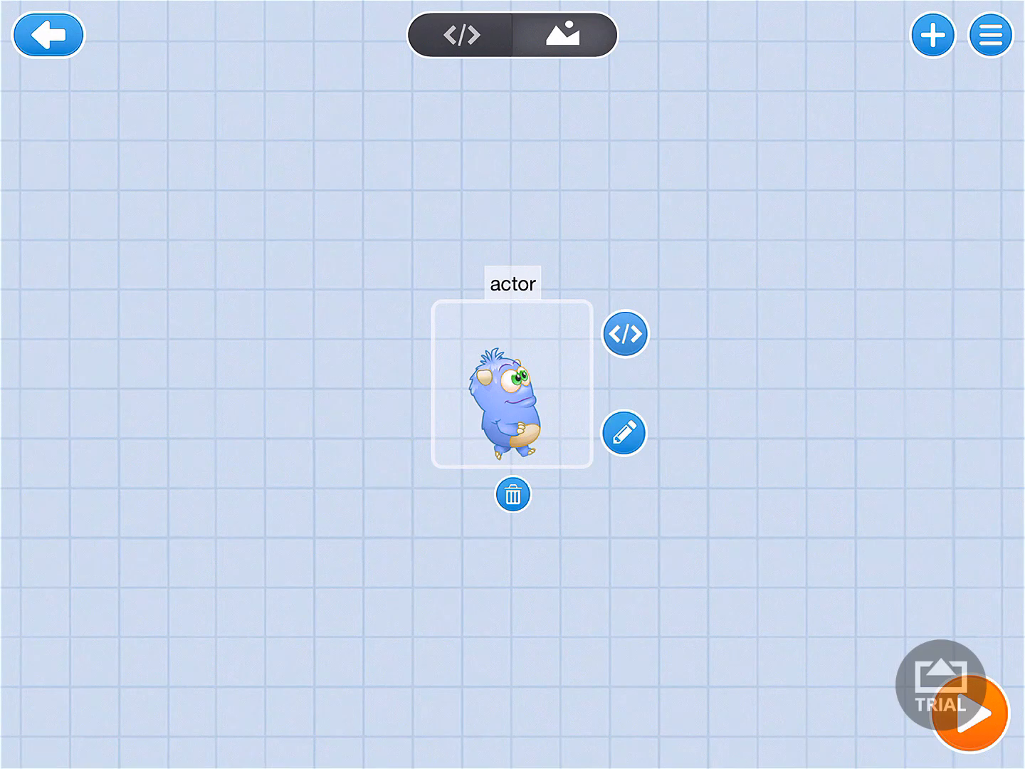
# - Delete the default actor from the stage and bring up the Add an Actor catalogue
pyautogui.click(512, 494)
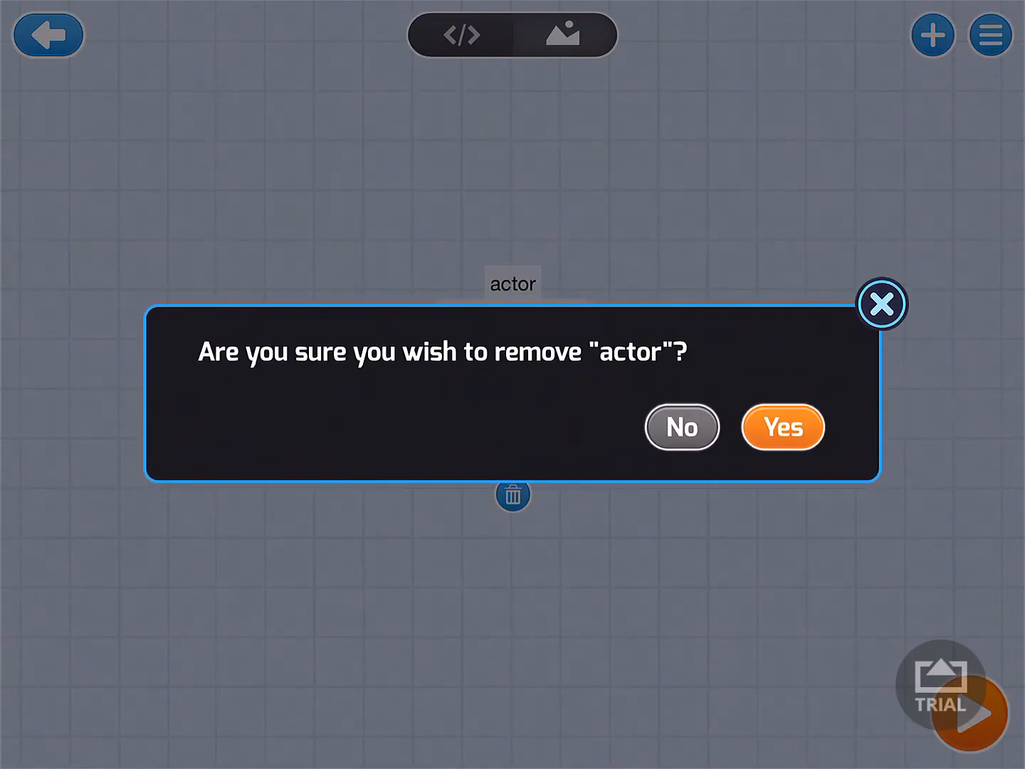
pyautogui.click(782, 427)
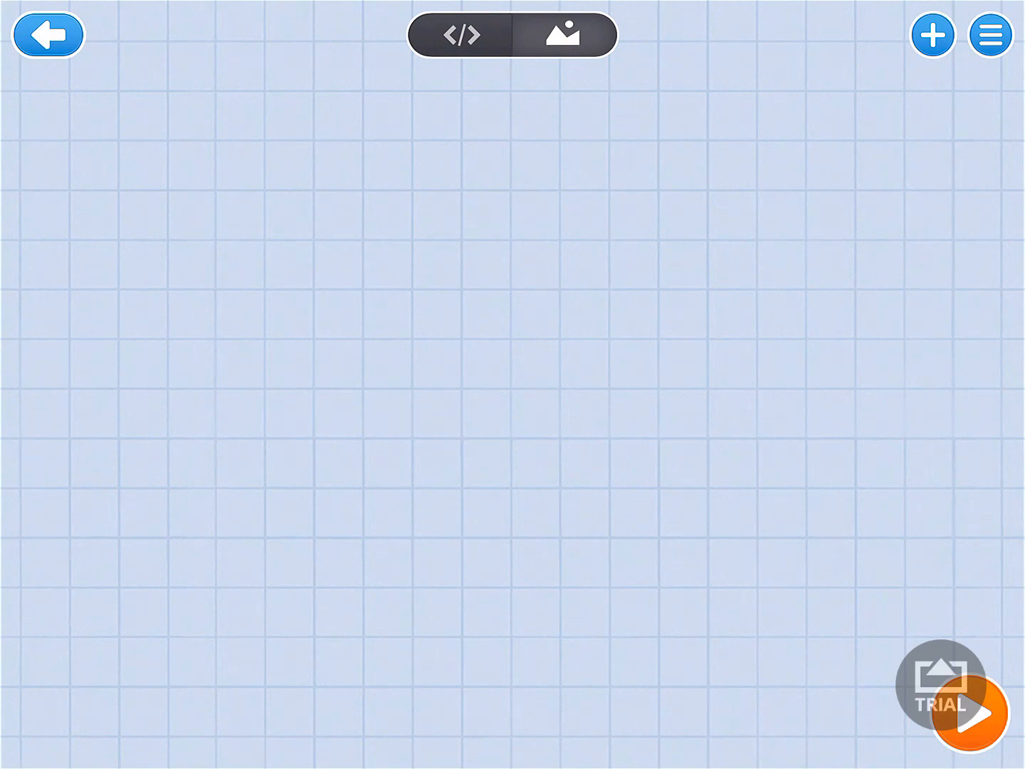
pyautogui.click(934, 34)
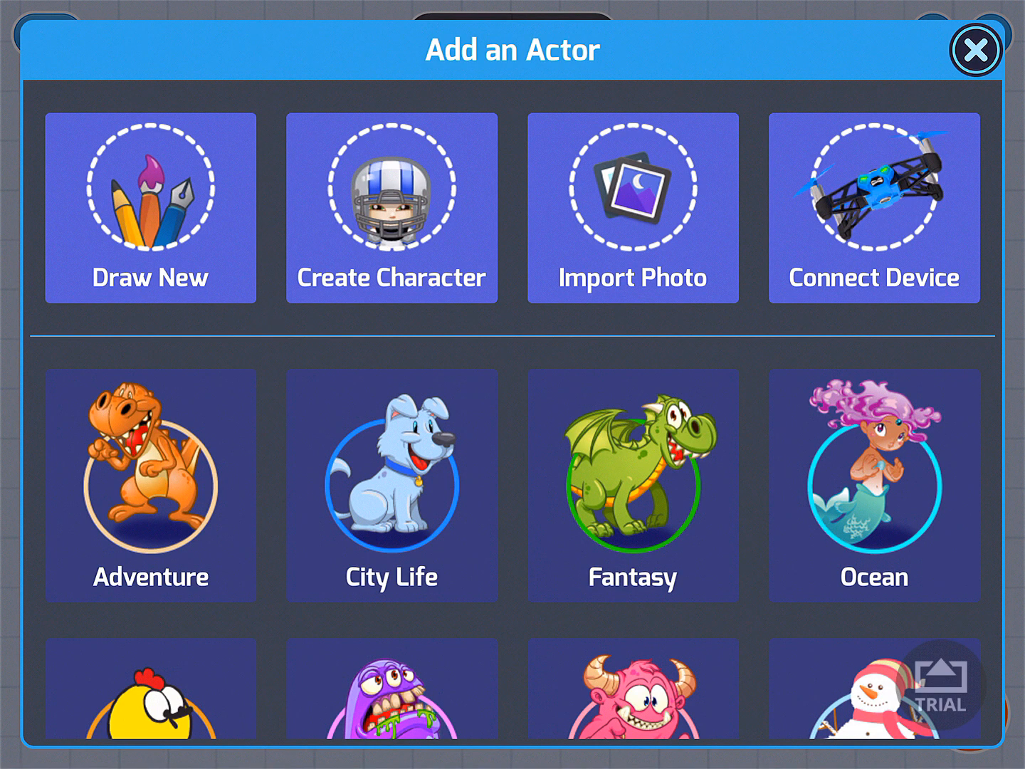
# - Add the yellow Airborne Cargo drone from Connect Device hardware as the actor
pyautogui.click(874, 208)
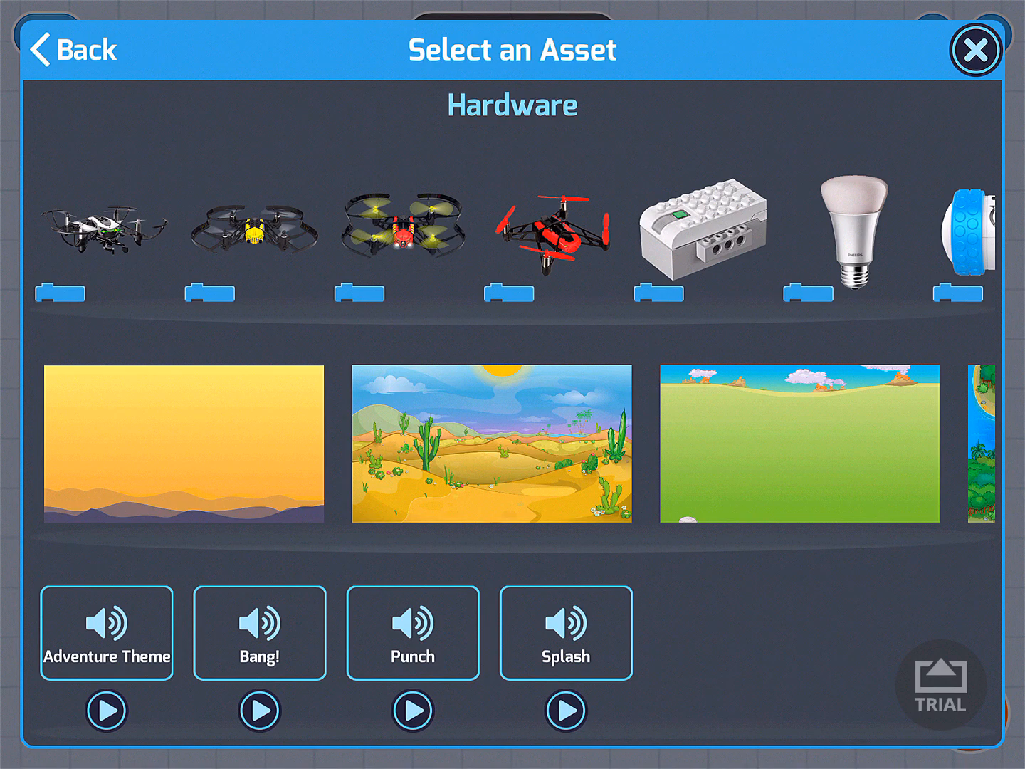
pyautogui.click(249, 235)
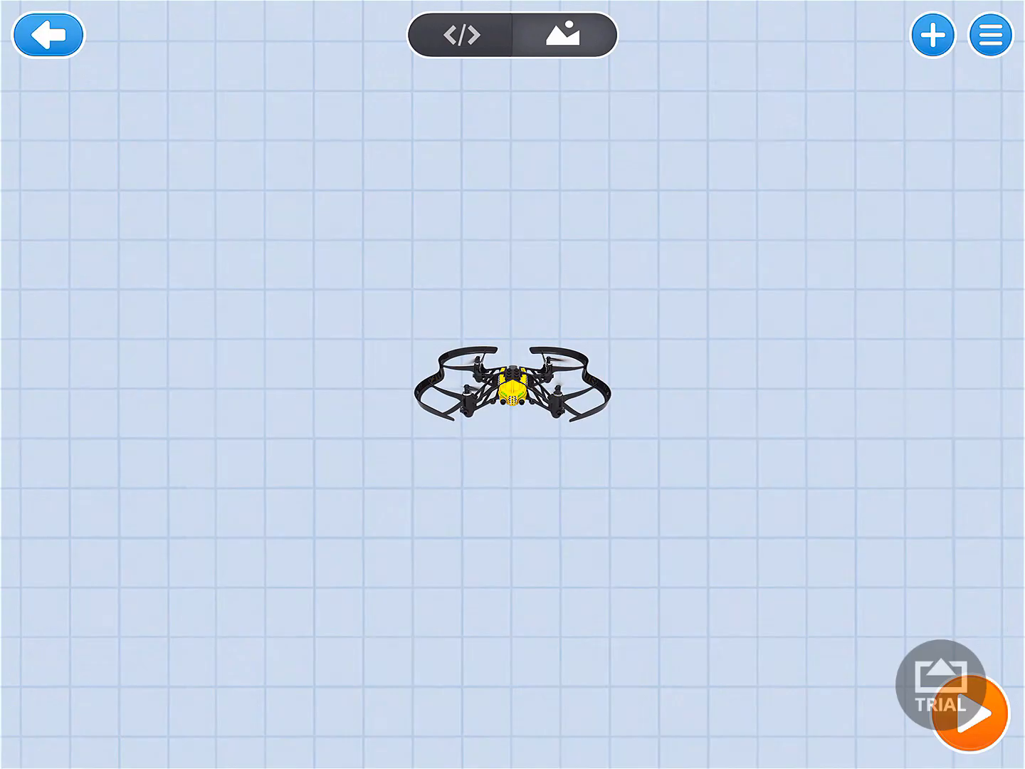
# - Select the Airborne Cargo drone and enter its code editor with drone command blocks
pyautogui.click(511, 390)
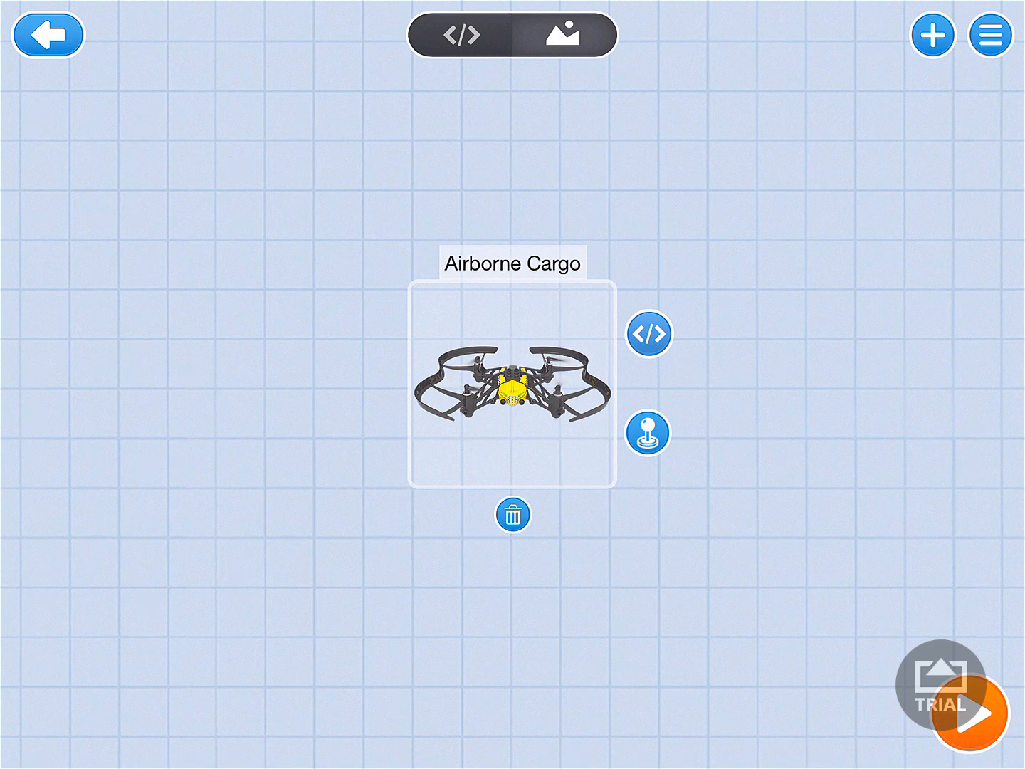
pyautogui.click(646, 432)
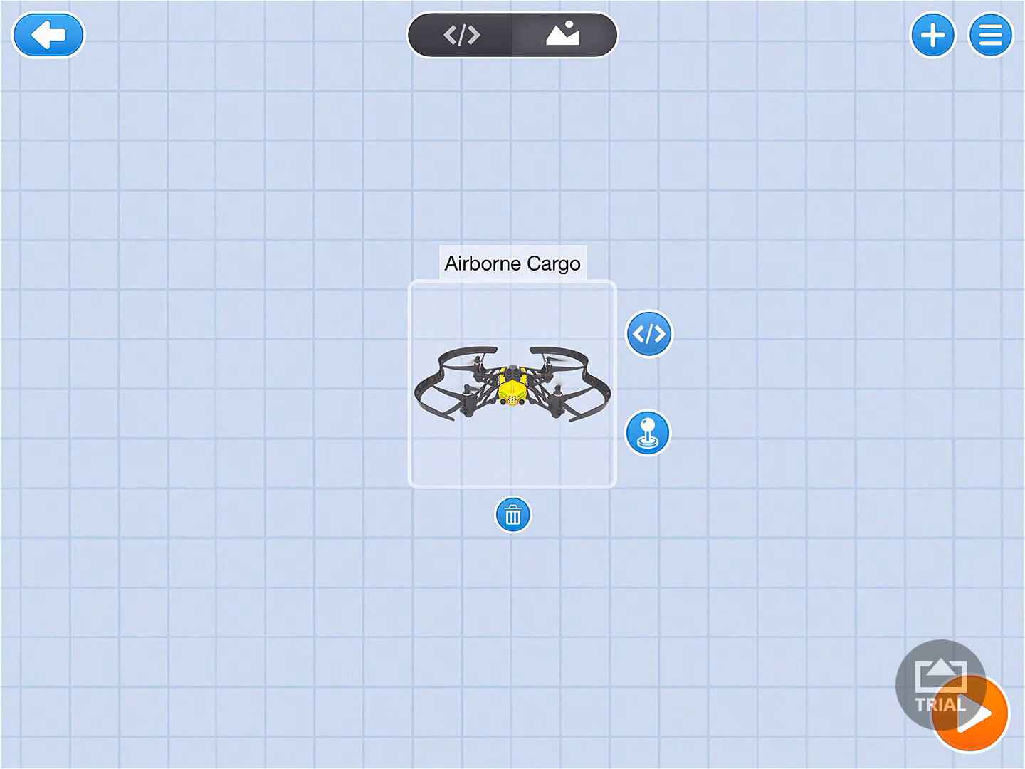
pyautogui.click(648, 333)
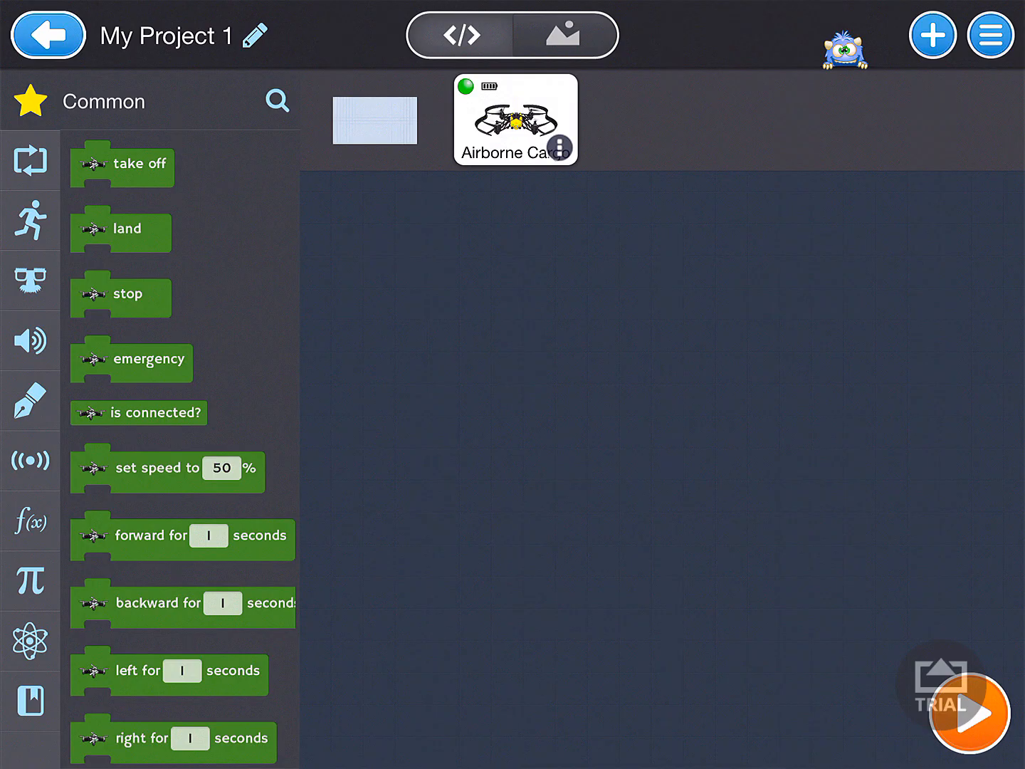
# - Drag an on start event block onto the drone's script canvas
pyautogui.scroll(-3)
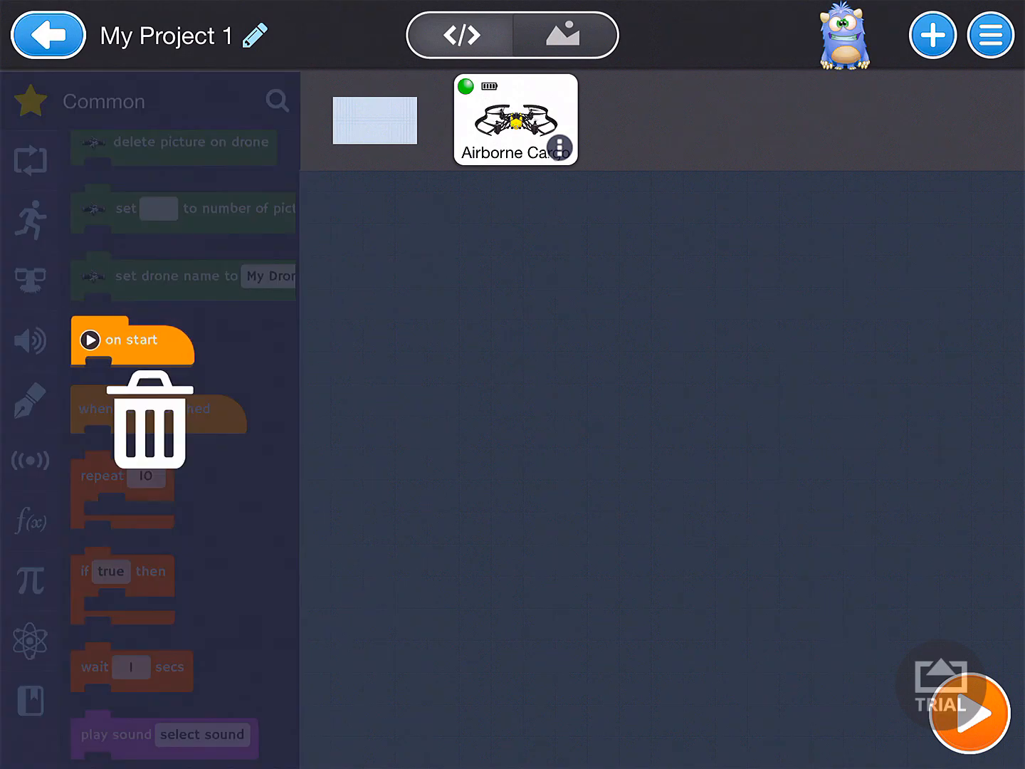
pyautogui.moveTo(131, 341); pyautogui.dragTo(515, 287)
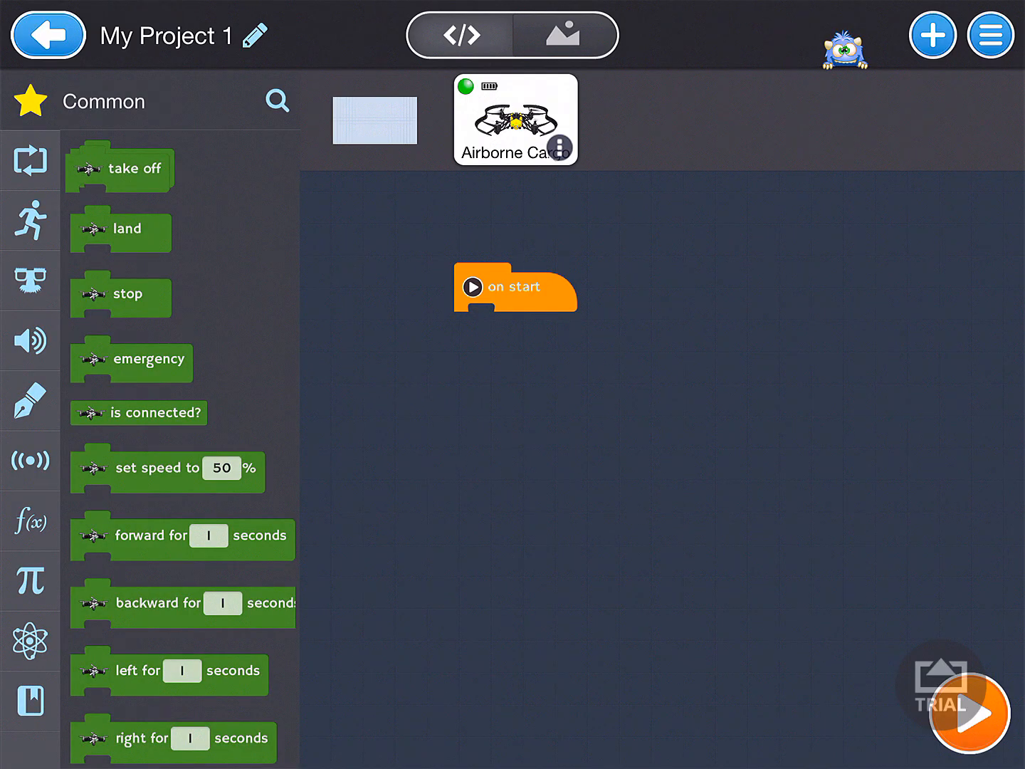
# - Snap take off, stop and land beneath on start; the emergency block's help comes up
pyautogui.moveTo(119, 168); pyautogui.dragTo(506, 330)
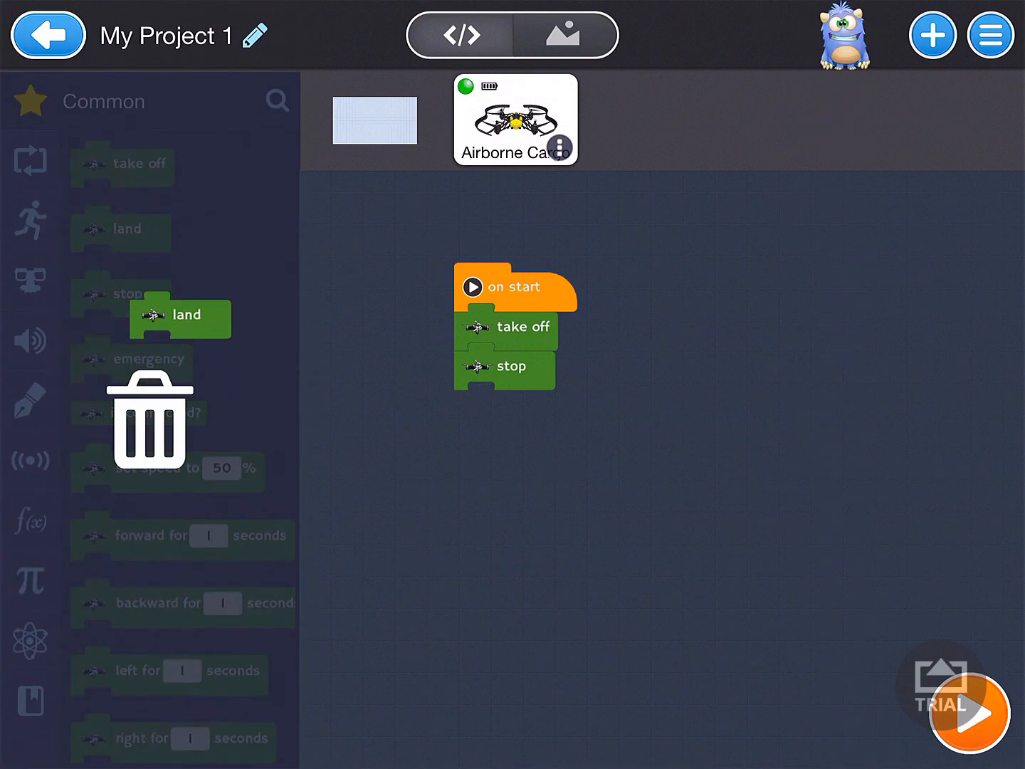
pyautogui.moveTo(179, 316); pyautogui.dragTo(505, 412)
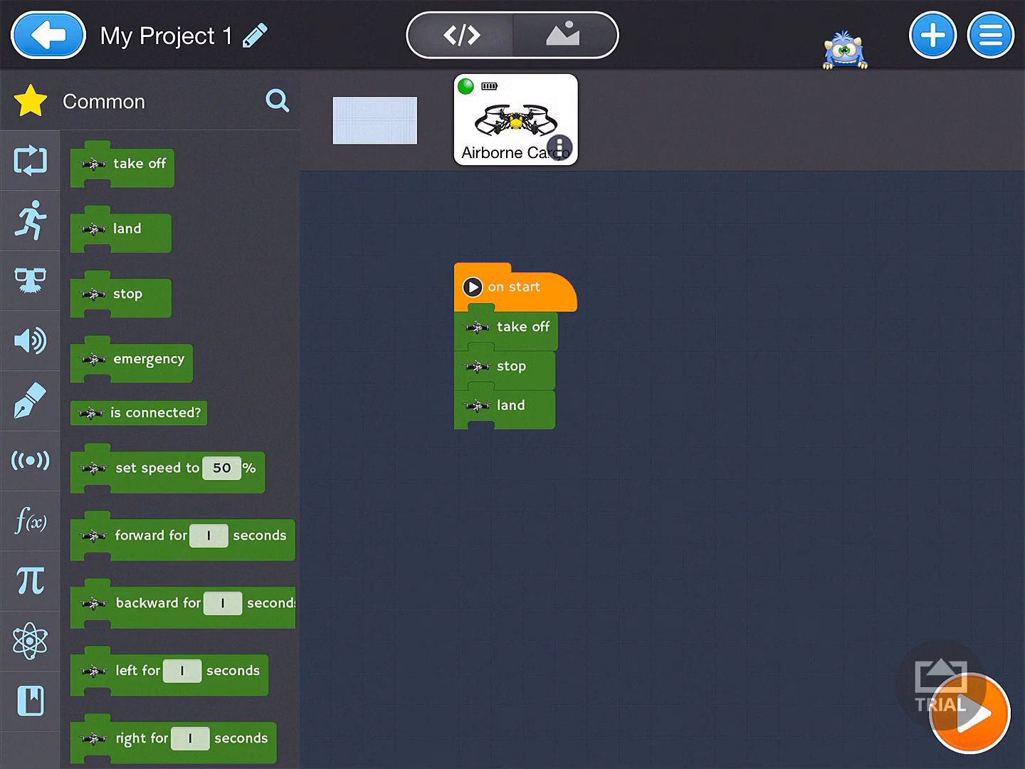
pyautogui.click(965, 714)
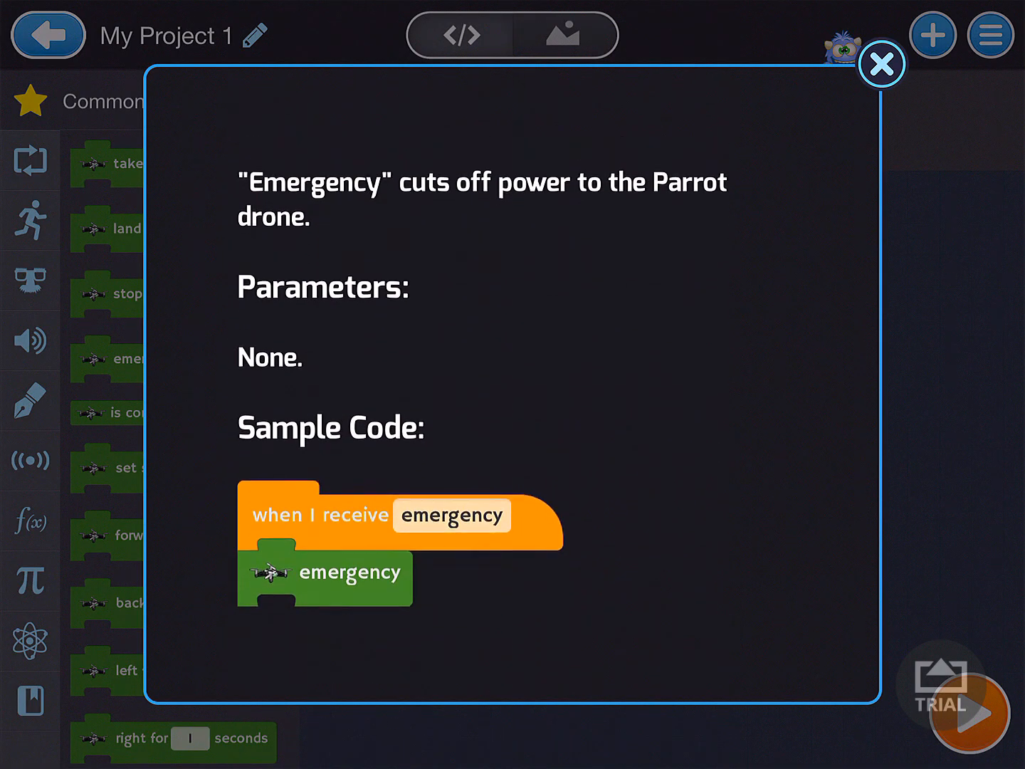
# - Dismiss the emergency help and view the is connected? block's true/false description
pyautogui.scroll(-3)
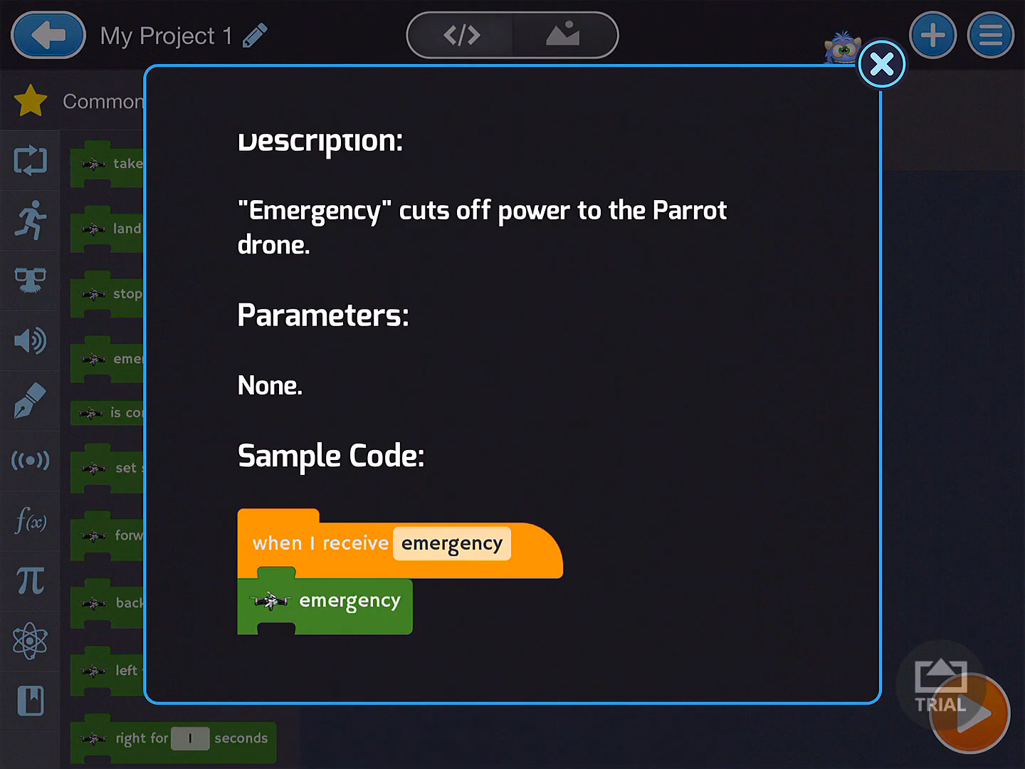
pyautogui.click(882, 63)
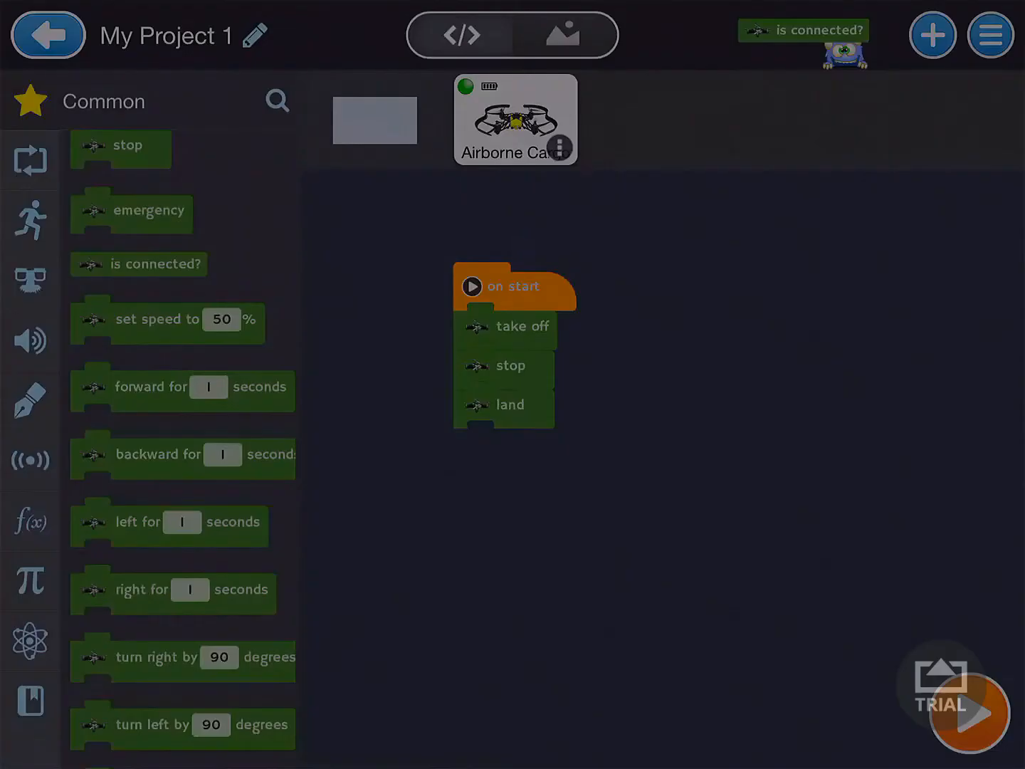
pyautogui.click(139, 263)
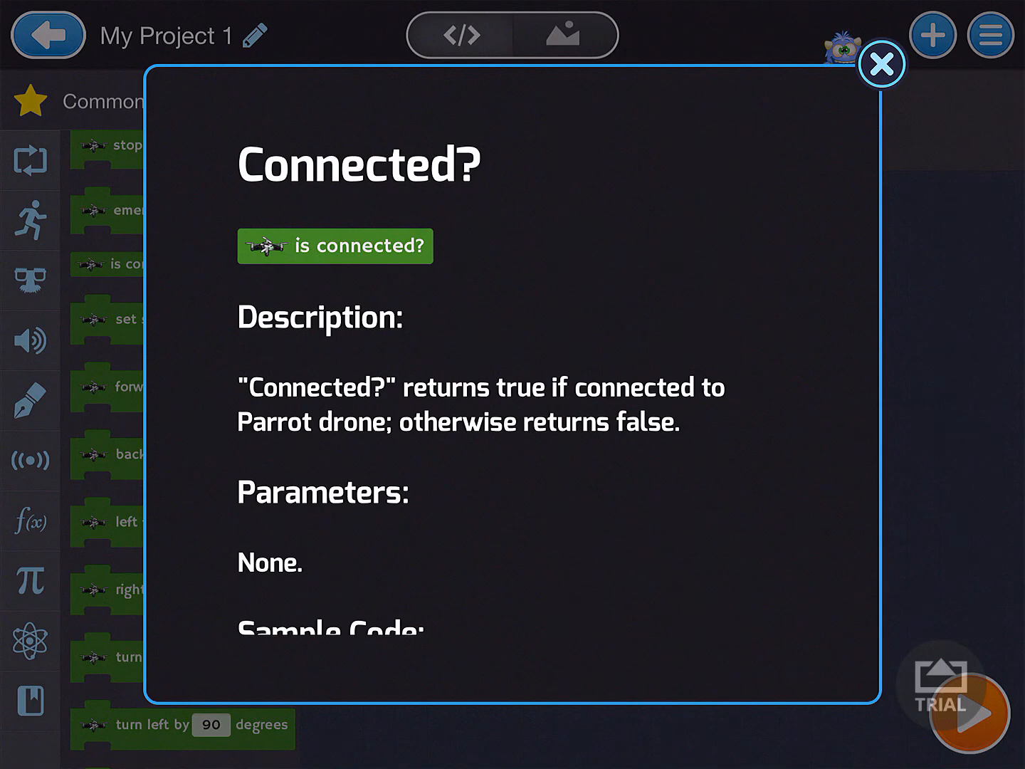
pyautogui.scroll(-3)
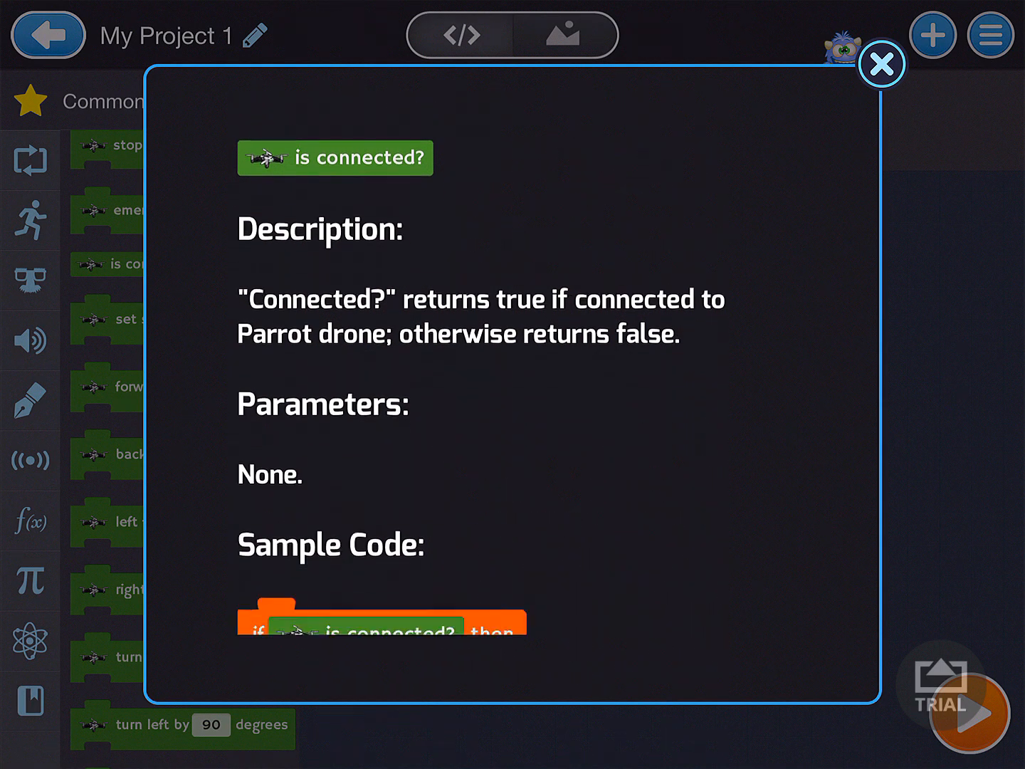